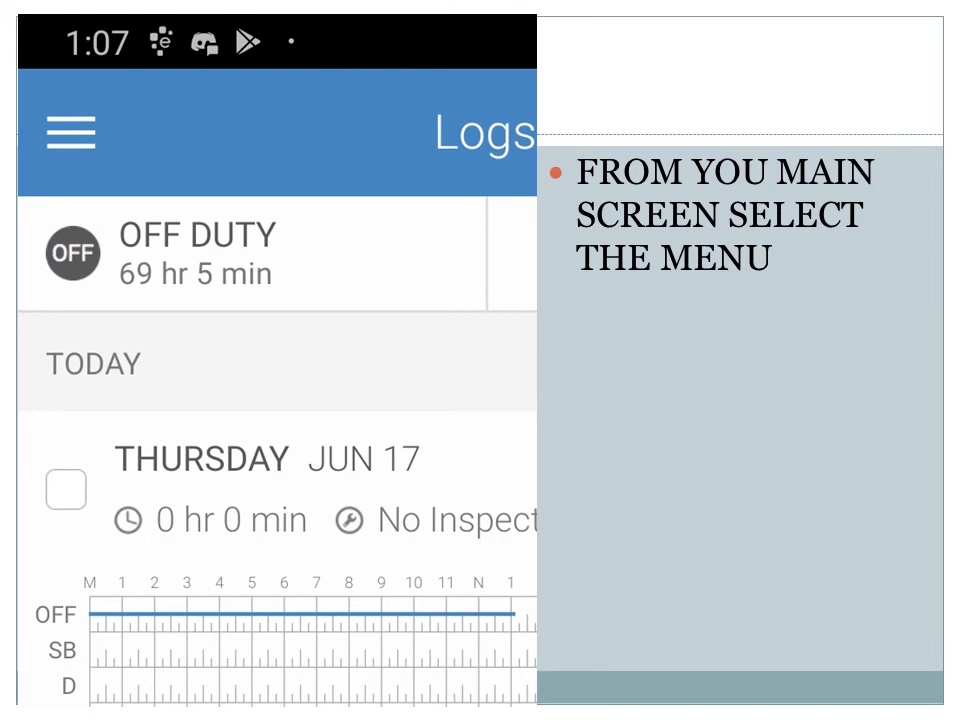
# Step: Navigate from the Logs screen to the Documents section via the side menu
pyautogui.click(68, 132)
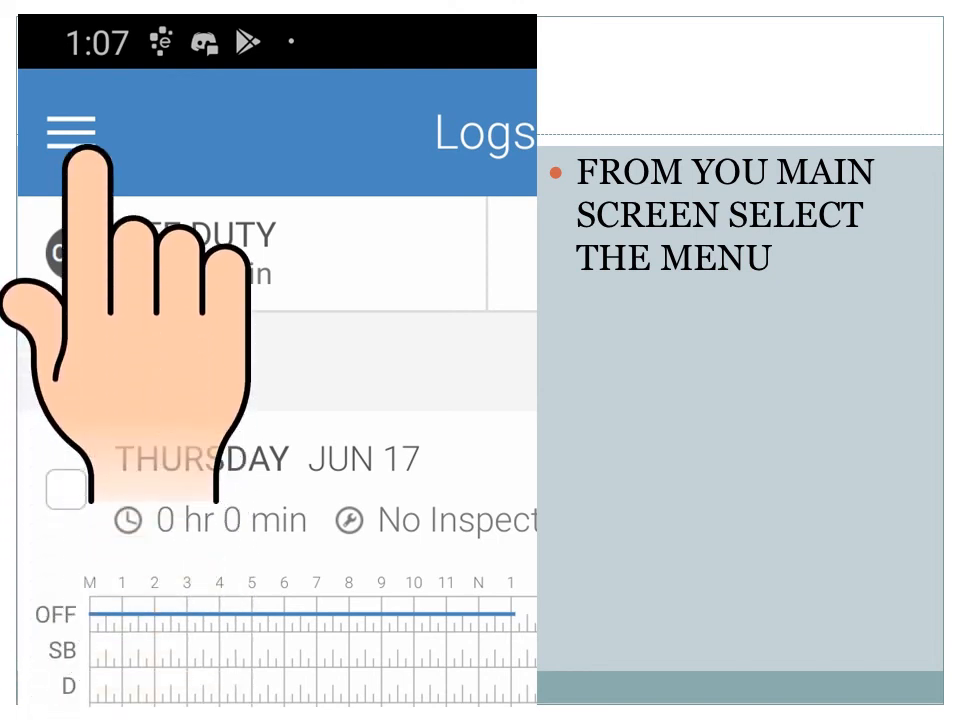
pyautogui.click(68, 132)
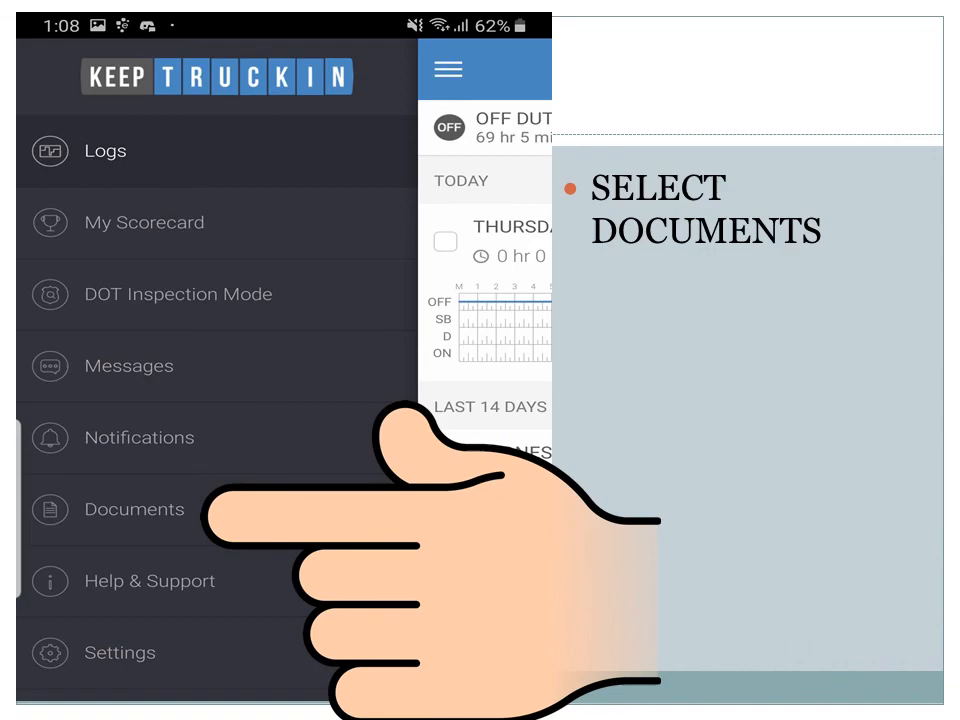
pyautogui.click(134, 510)
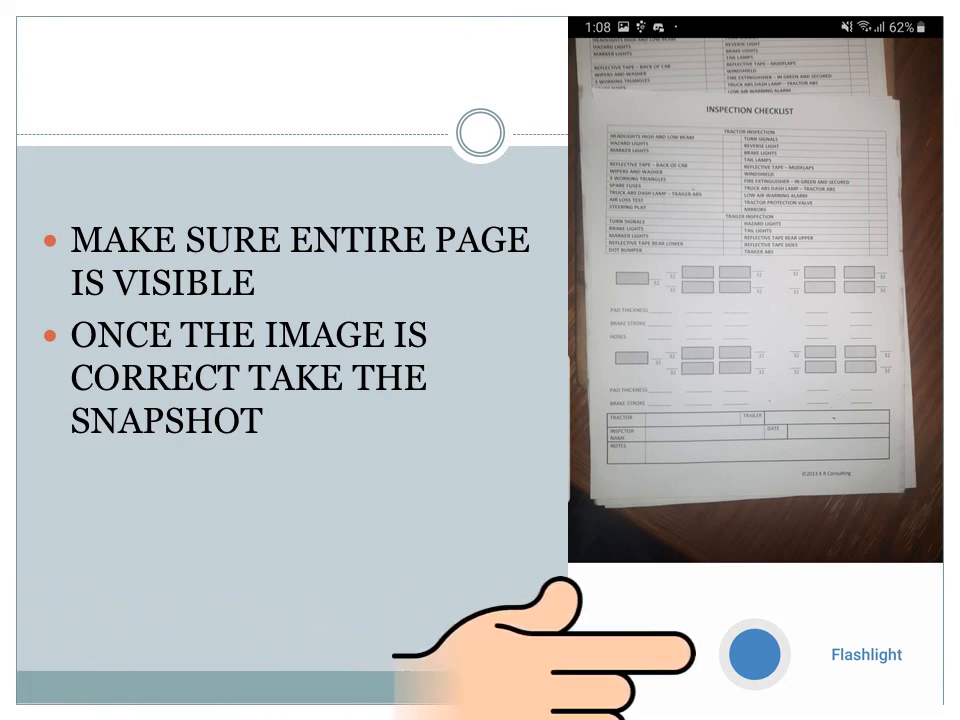
# Step: Take a snapshot of the full inspection checklist page with the shutter button
pyautogui.click(762, 668)
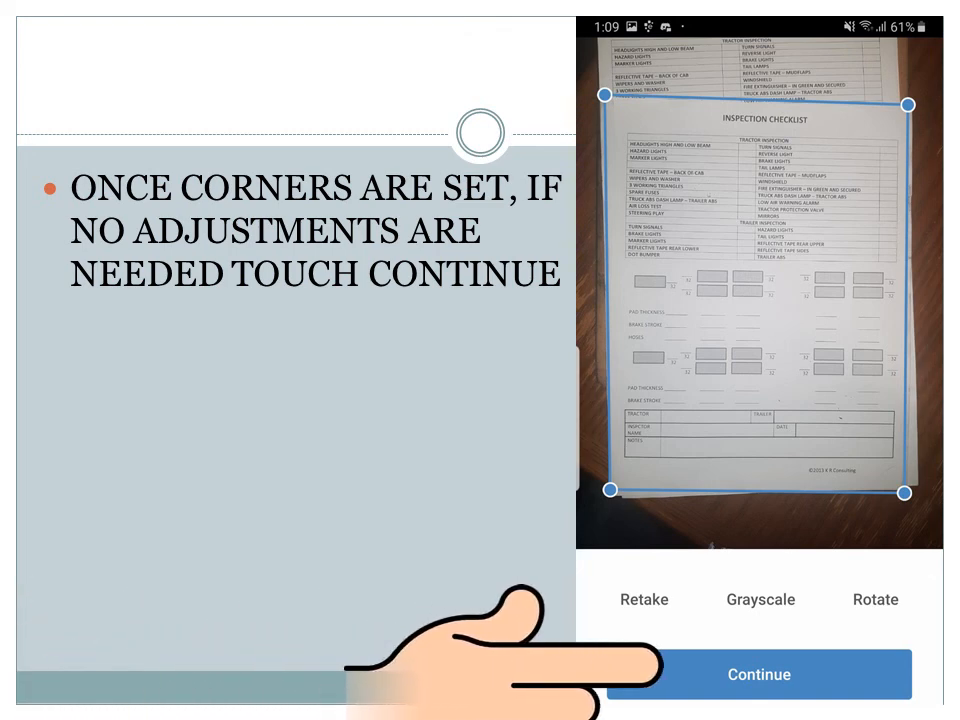
# Step: Continue with the detected page corners of the checklist scan unchanged
pyautogui.click(760, 674)
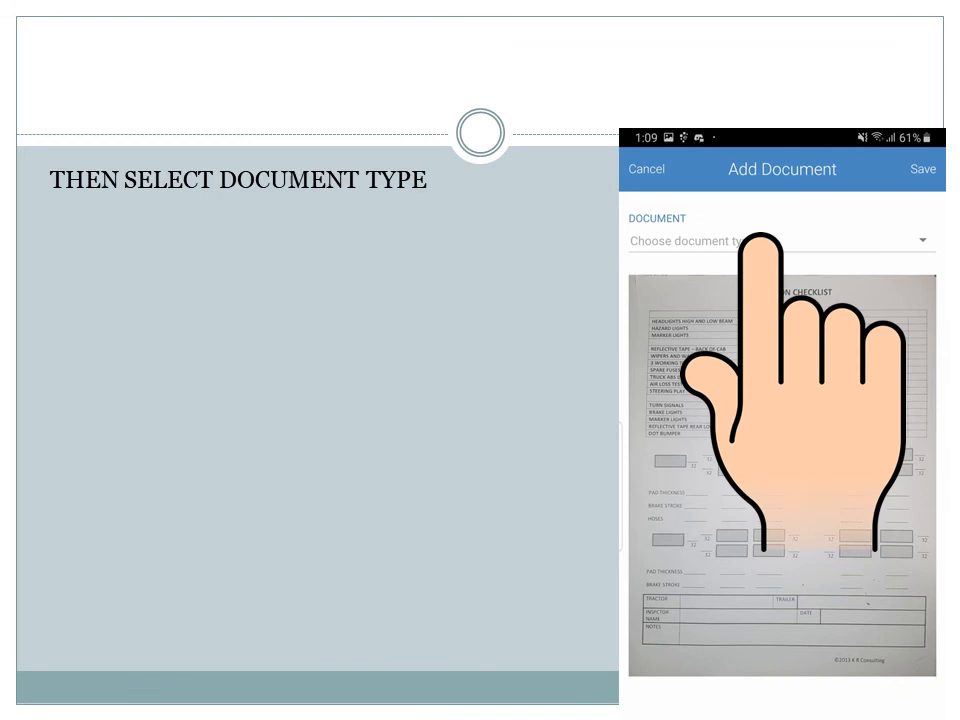
# Step: Choose Other from the document type list on the Add Document form
pyautogui.click(780, 240)
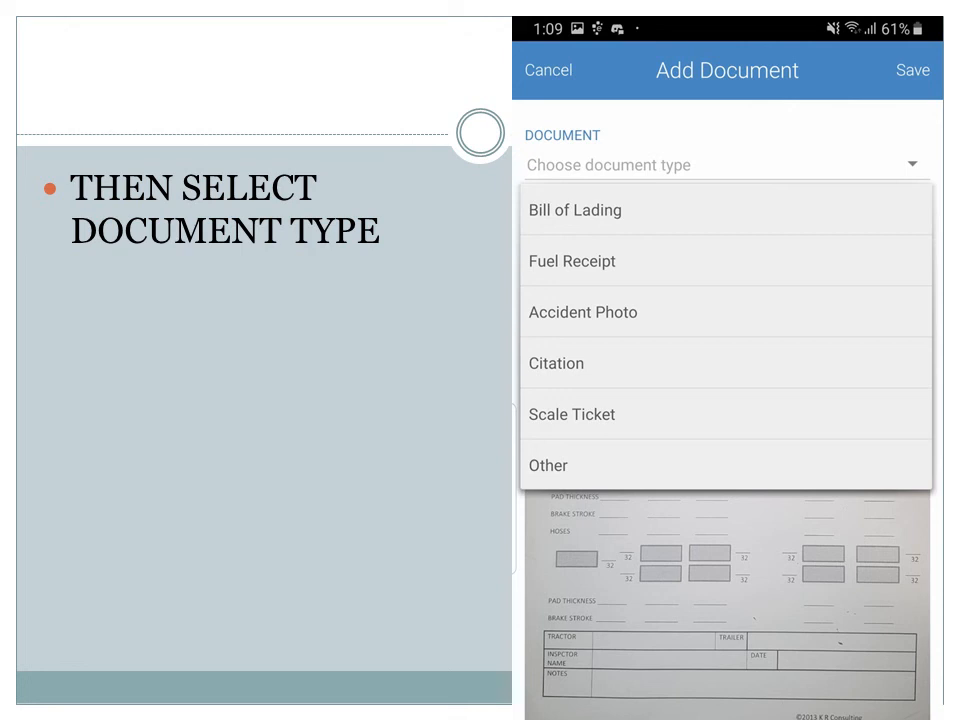
pyautogui.click(548, 464)
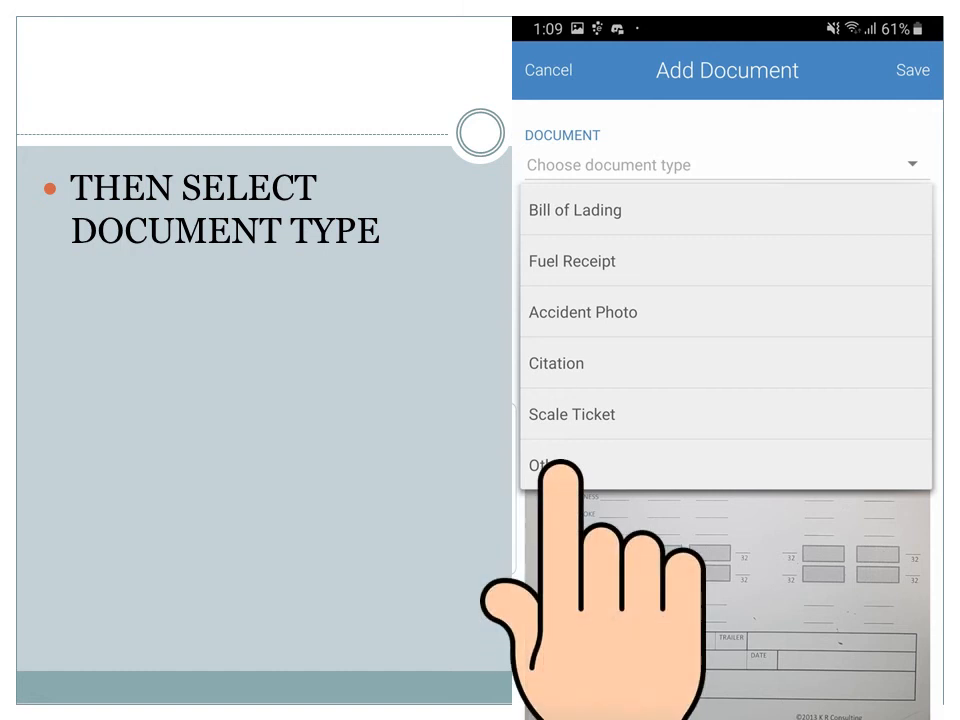
pyautogui.click(548, 464)
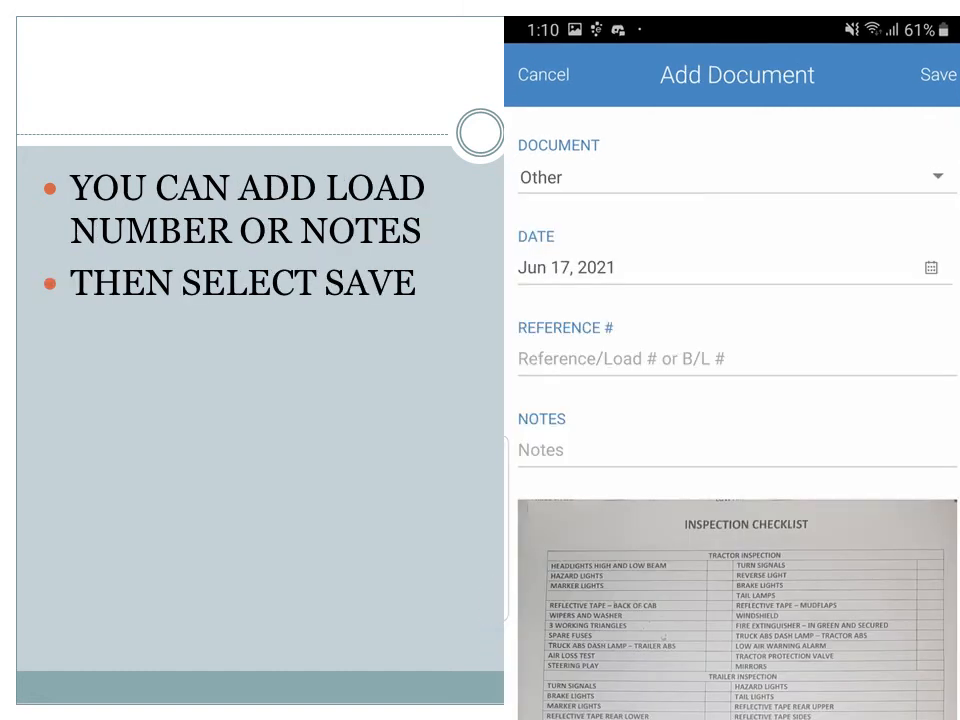